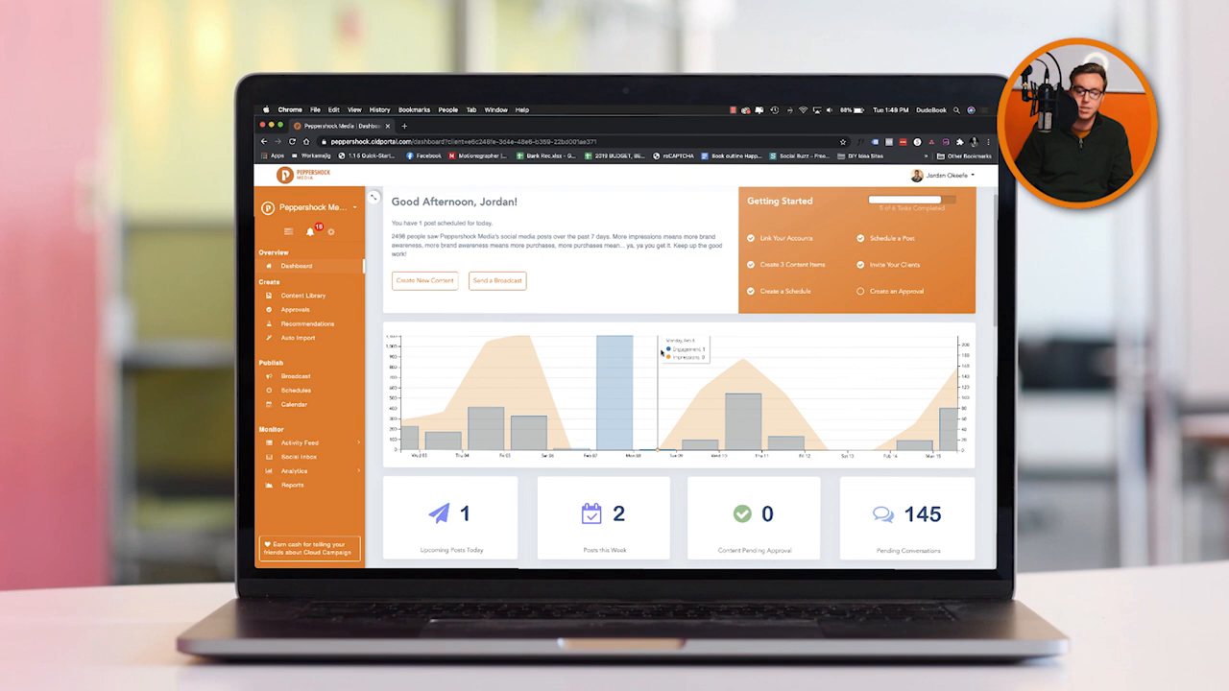
Step: Browse the Content Library of created posts before moving to the weekly Schedules calendar
scroll("down", 3)
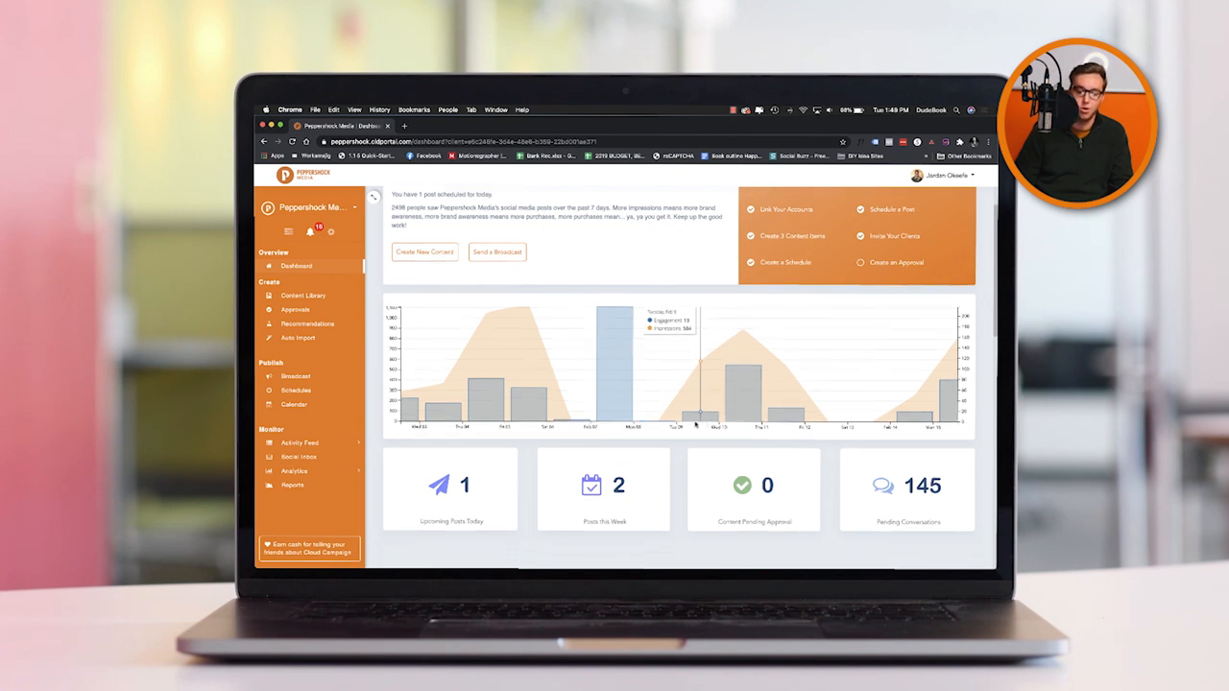
scroll("down", 3)
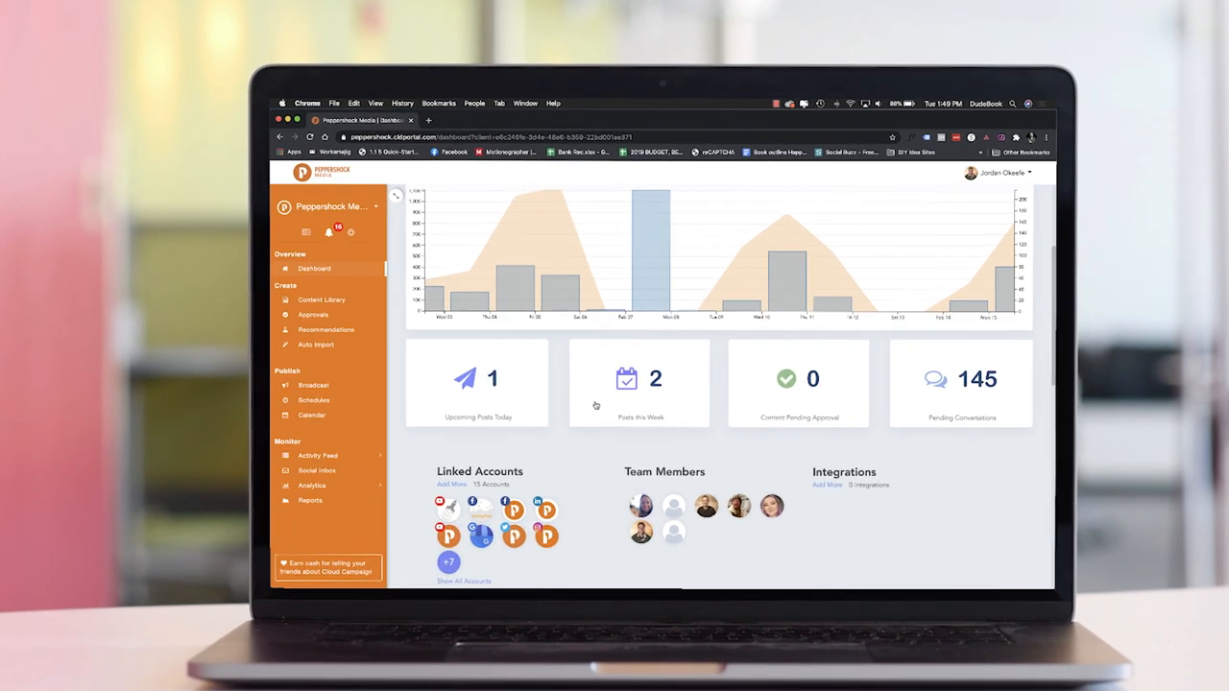
left_click(322, 299)
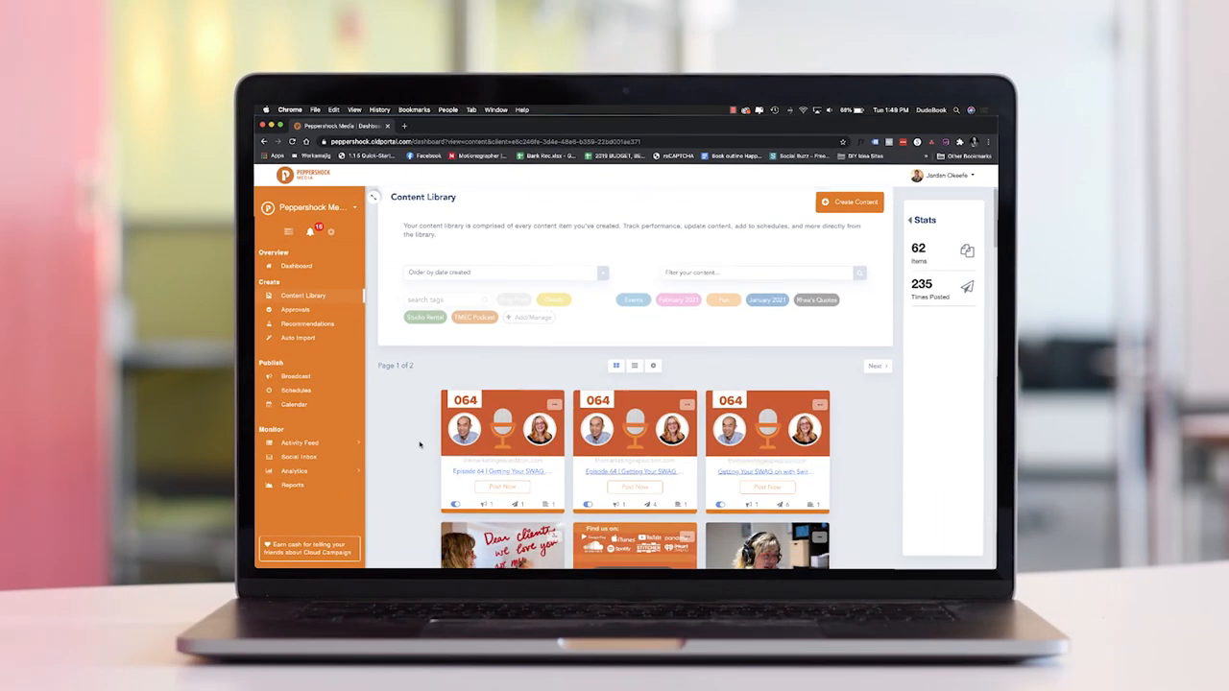
scroll("down", 3)
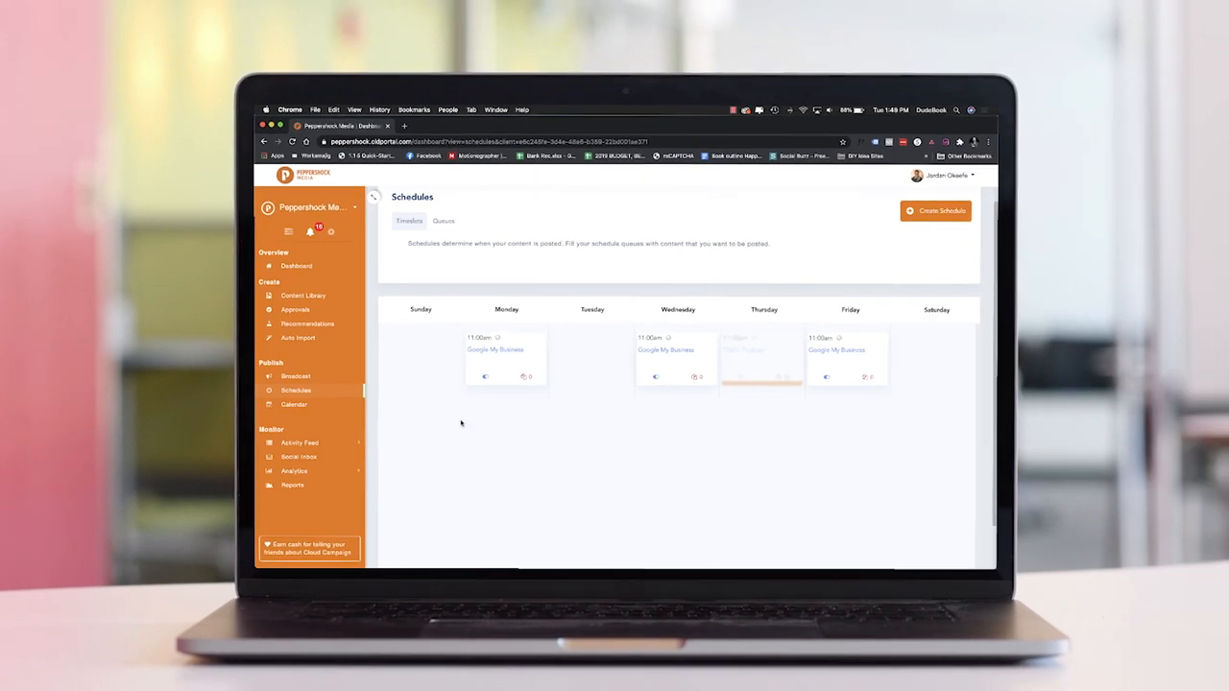
mouse_move(554, 421)
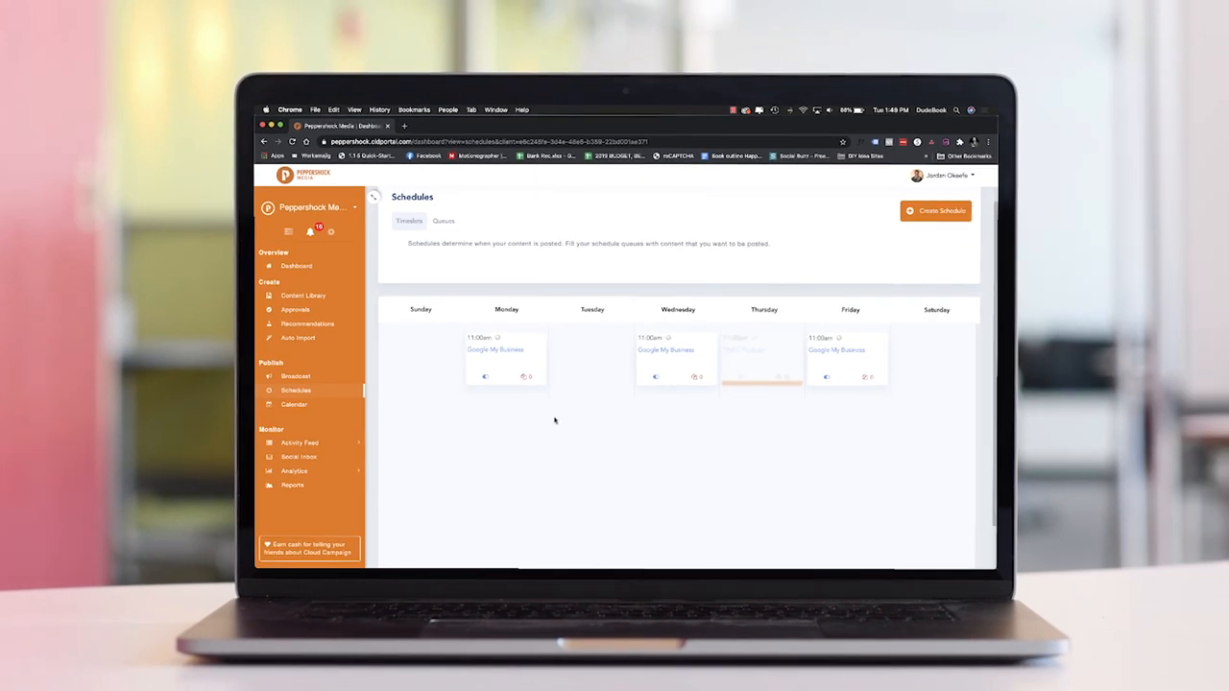
Step: Show the monthly Calendar with scheduled posts like Valentine's Day and Presidents Day
left_click(295, 404)
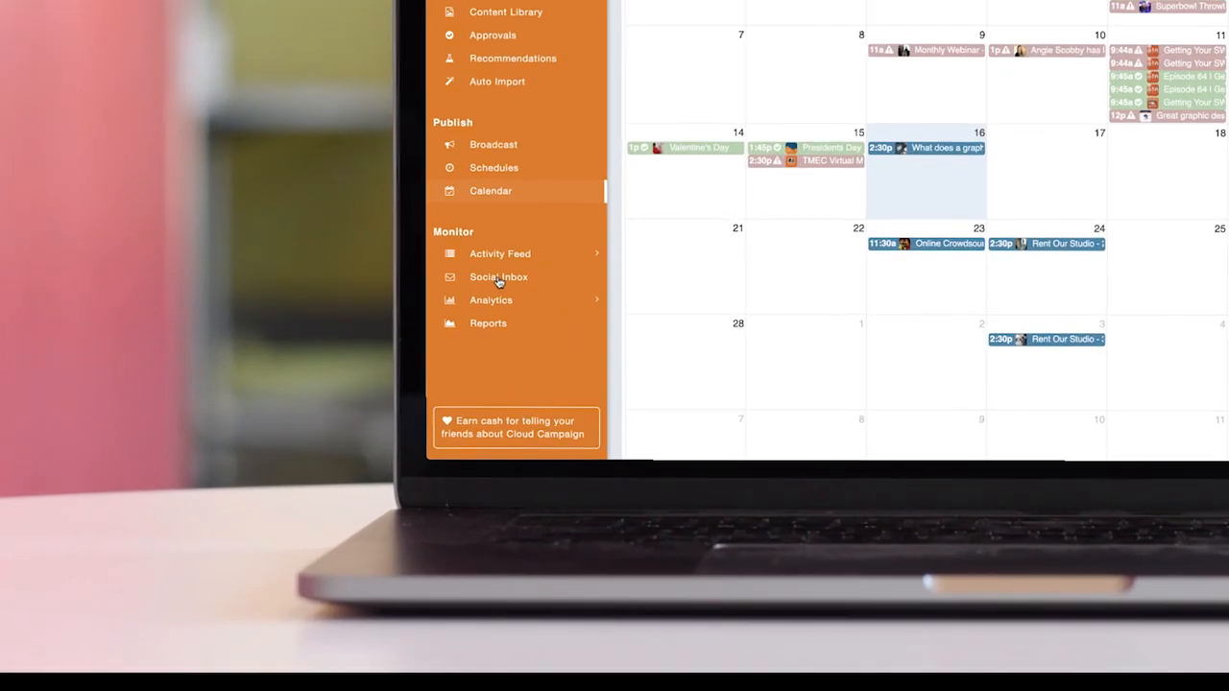
Step: Show the Social Inbox listing comments and messages dated February 15, 2021
left_click(499, 276)
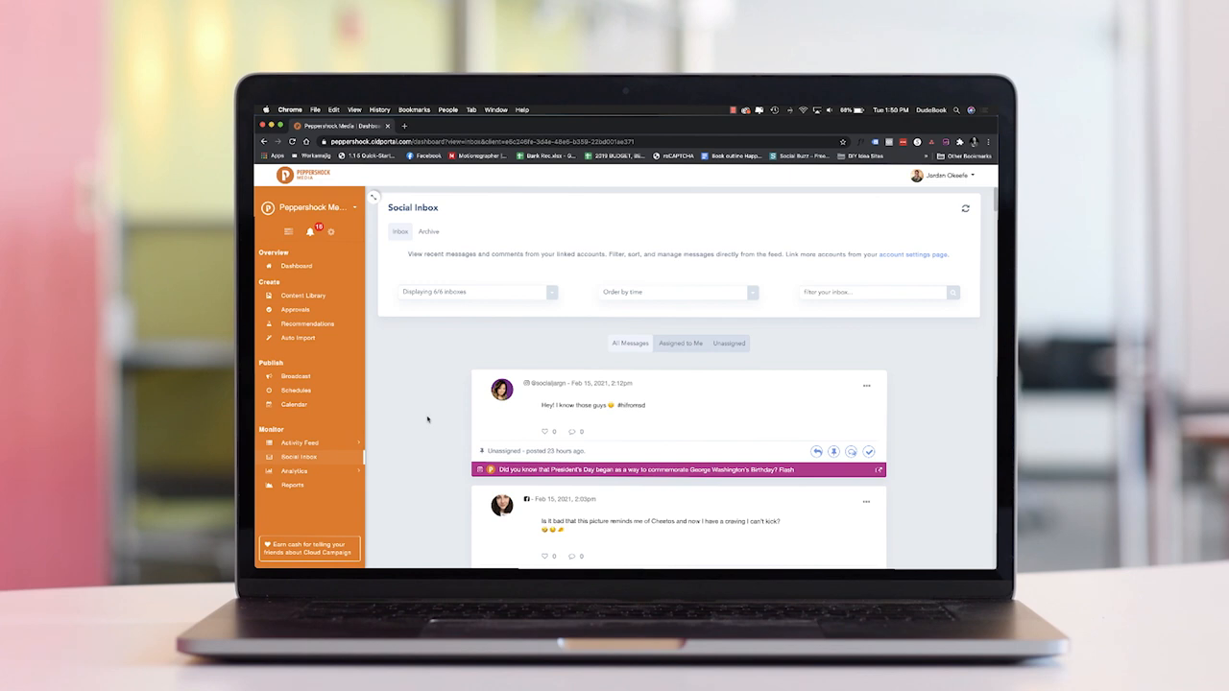
Step: Review the Social Inbox, then load the peppershock.com book-jordan booking page in Chrome
scroll("down", 3)
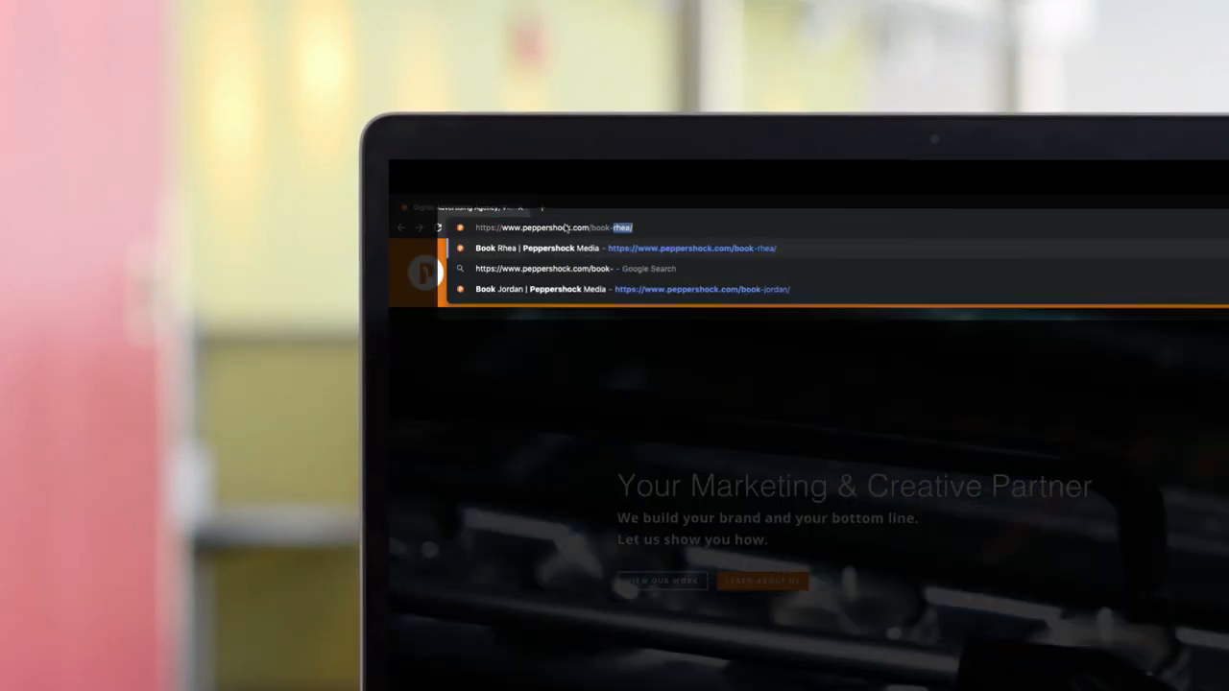
left_click(701, 289)
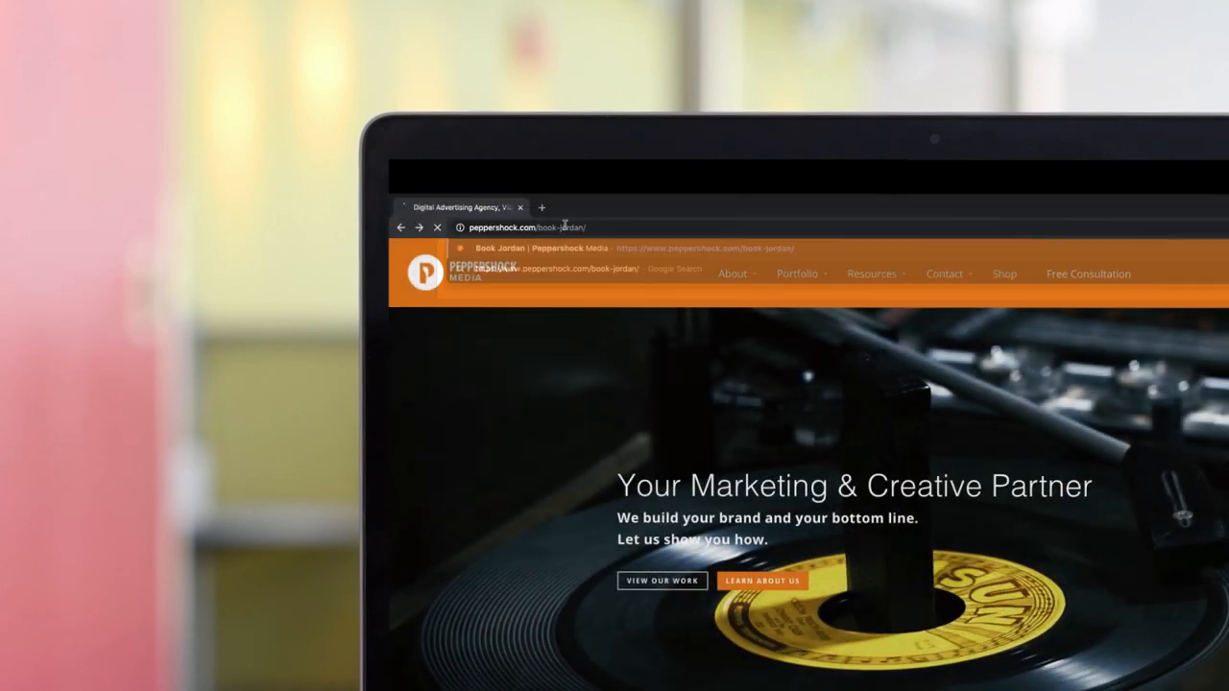